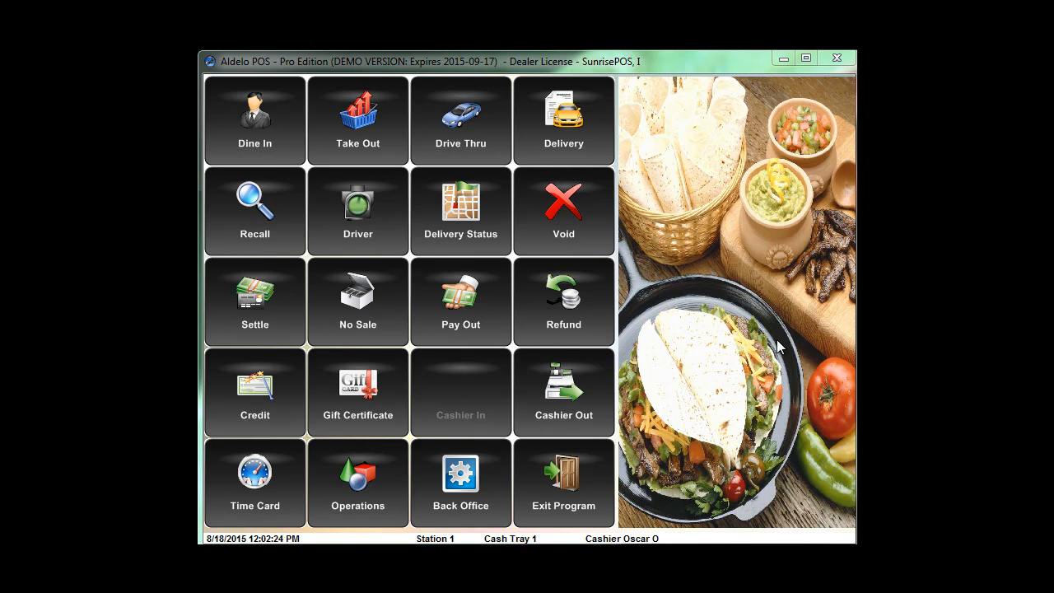
mouse_move(726, 255)
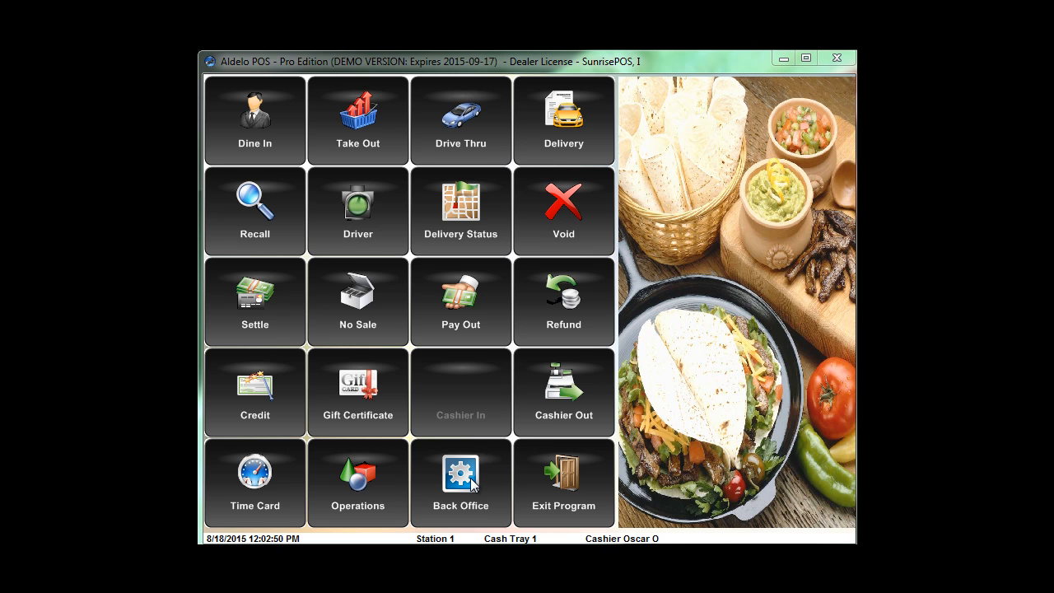
- Enter the back office from the order screen with the access code
left_click(461, 481)
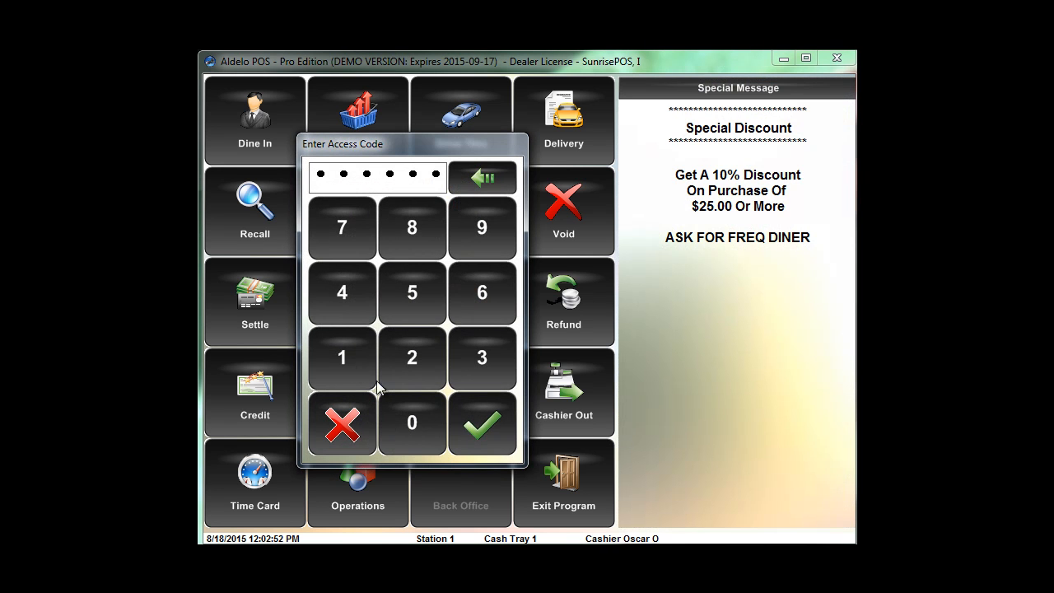
left_click(481, 421)
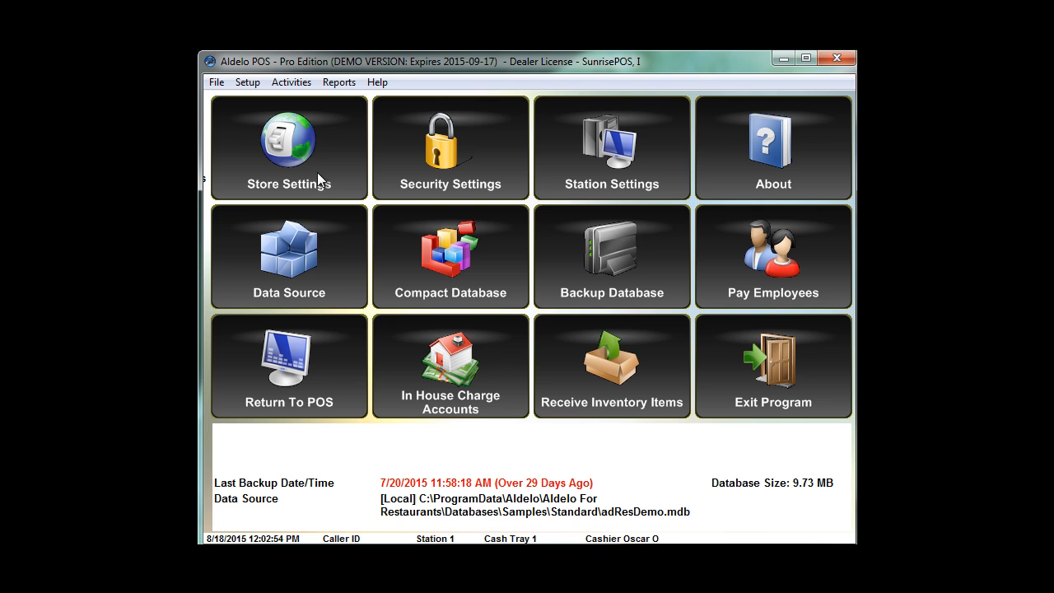
mouse_move(612, 158)
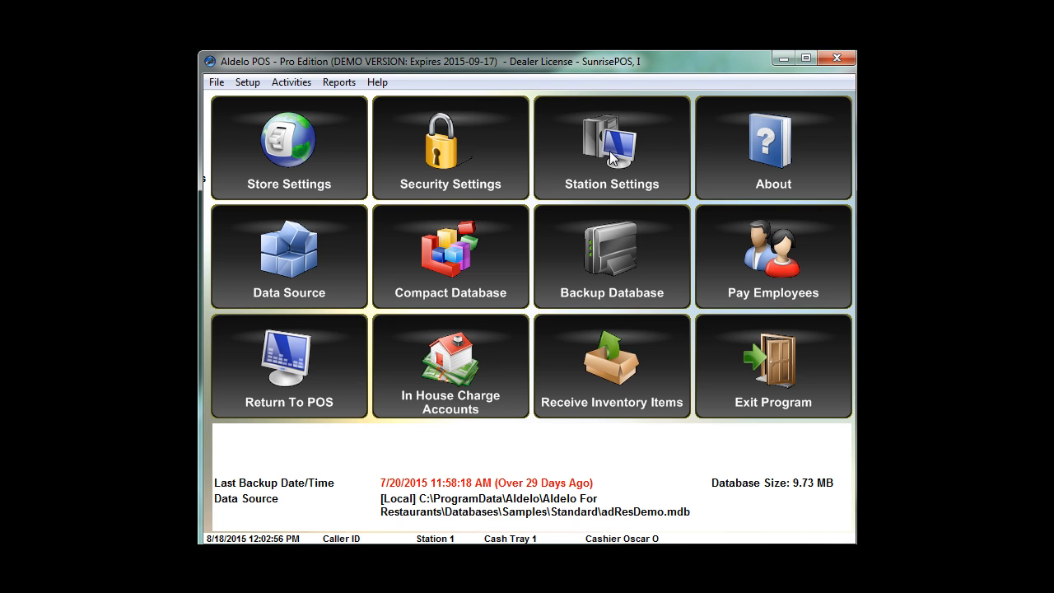
- Show Station Settings printer configuration, leave the receipt printer unattached, and view the Kitchen/Bar printers
left_click(611, 147)
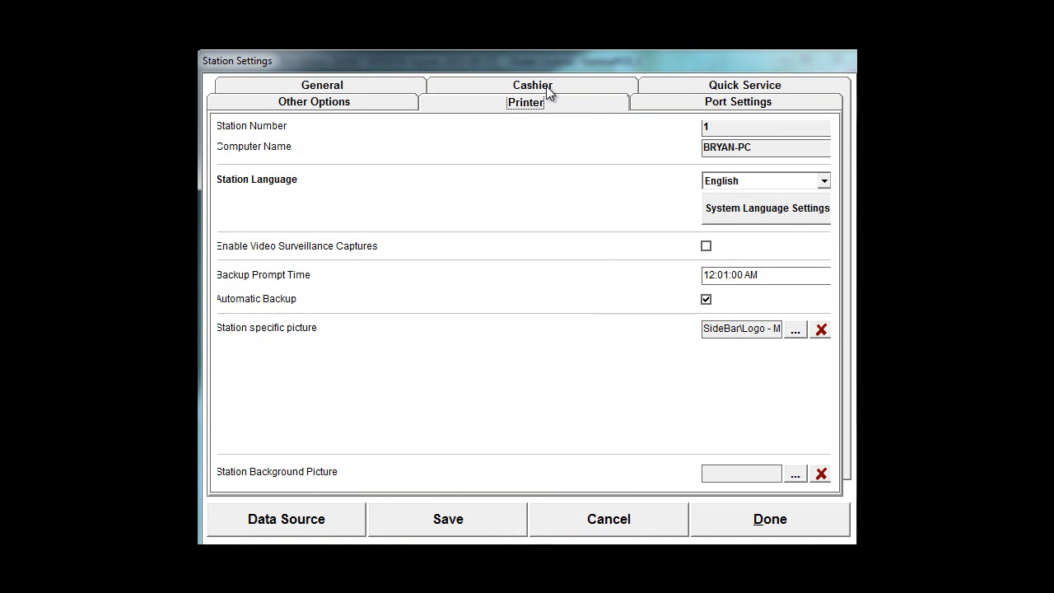
left_click(524, 102)
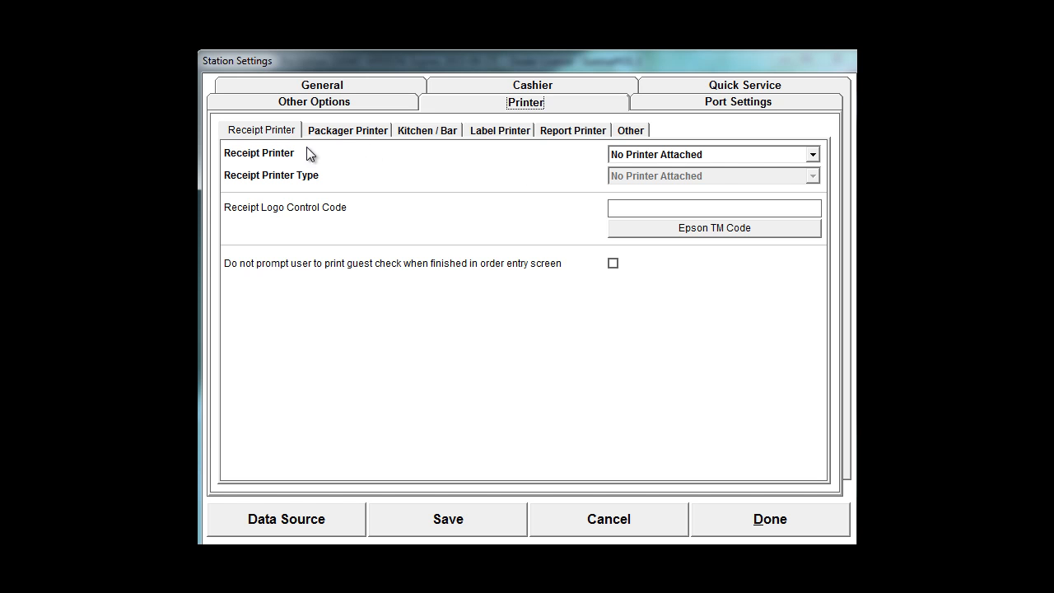
left_click(812, 155)
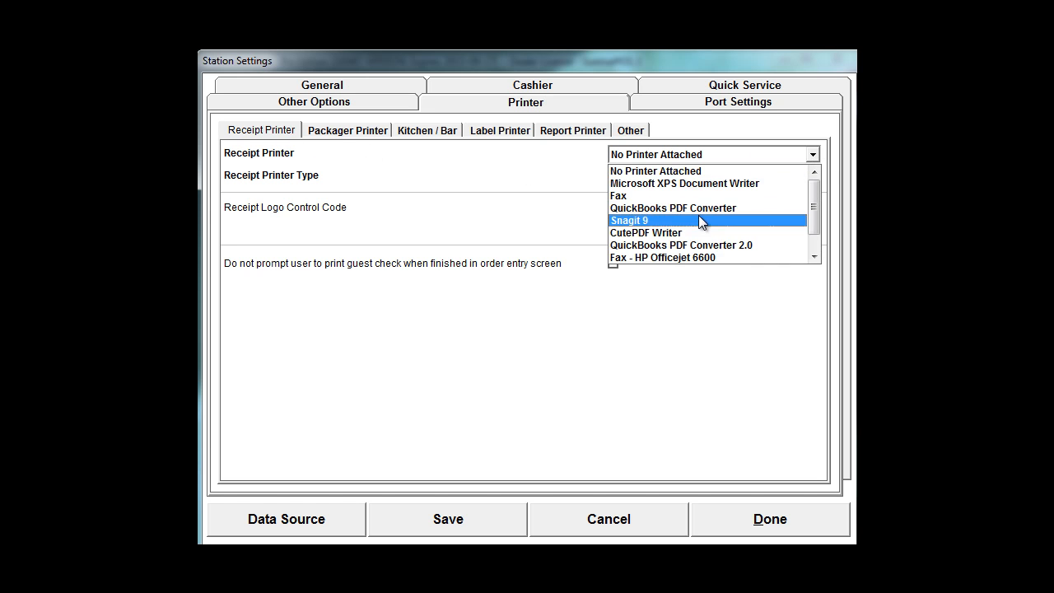
left_click(655, 170)
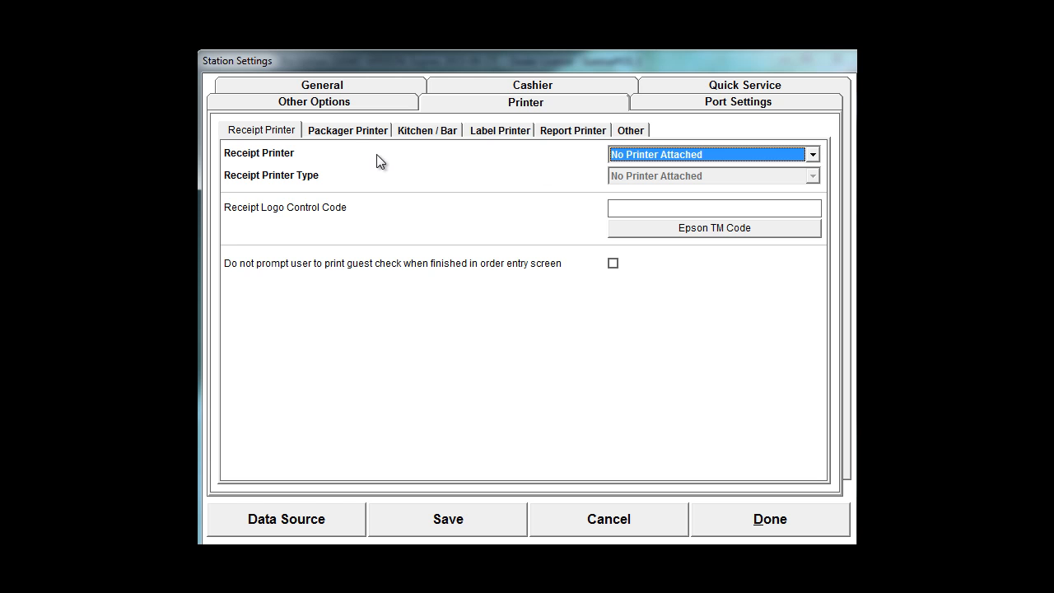
left_click(428, 130)
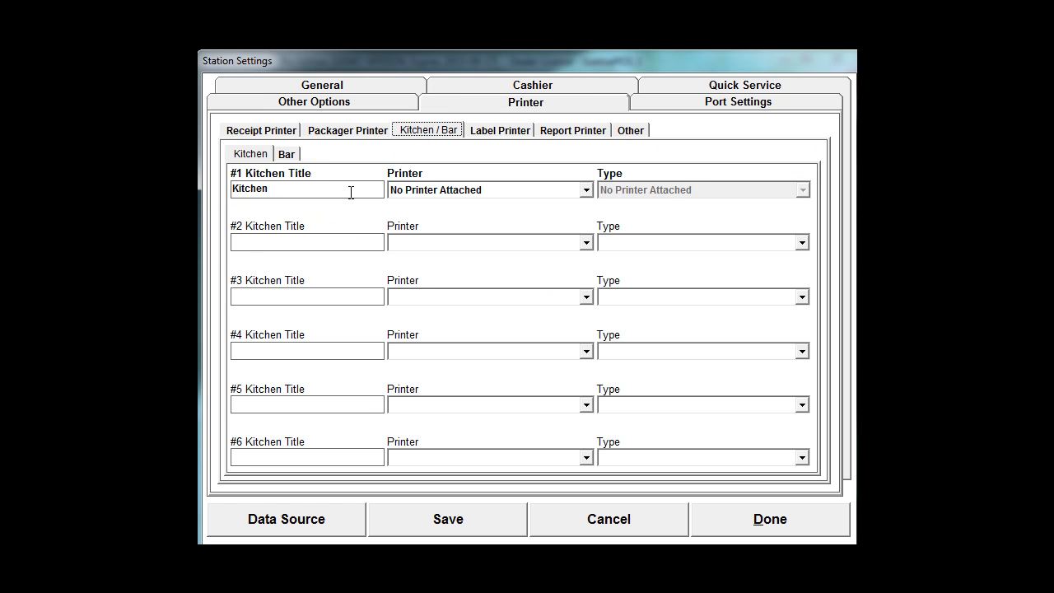
- Route Kitchen to CutePDF Writer and add a Wraps printer on HP Officejet 6600
left_click(585, 189)
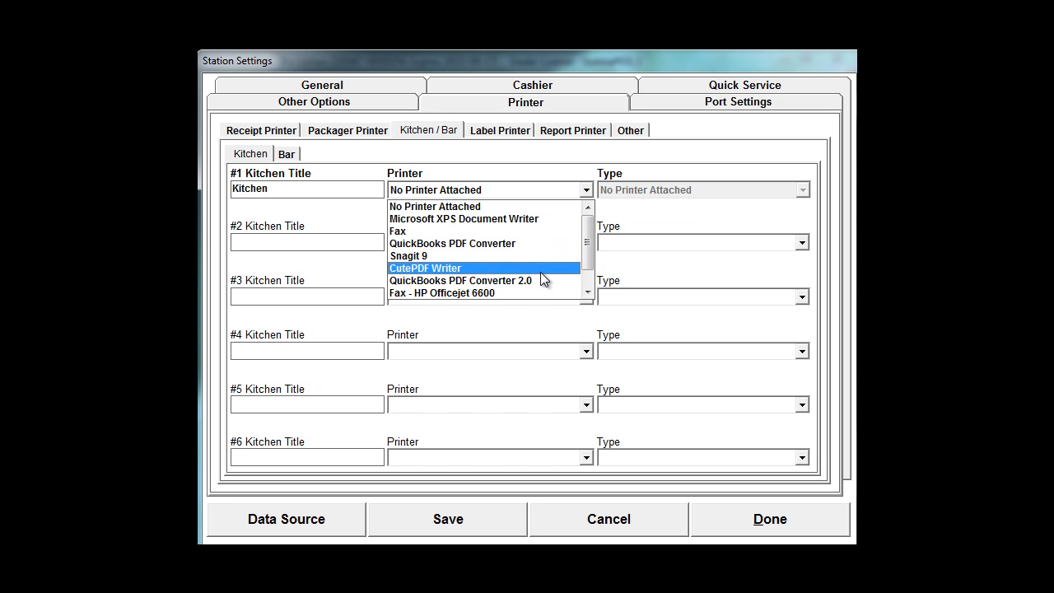
left_click(425, 267)
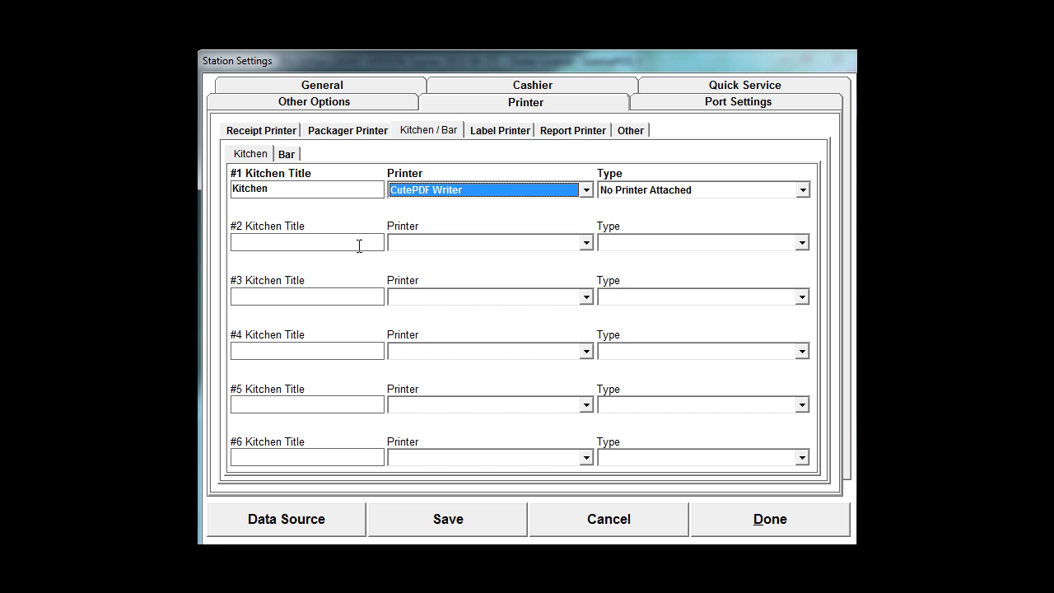
type("W")
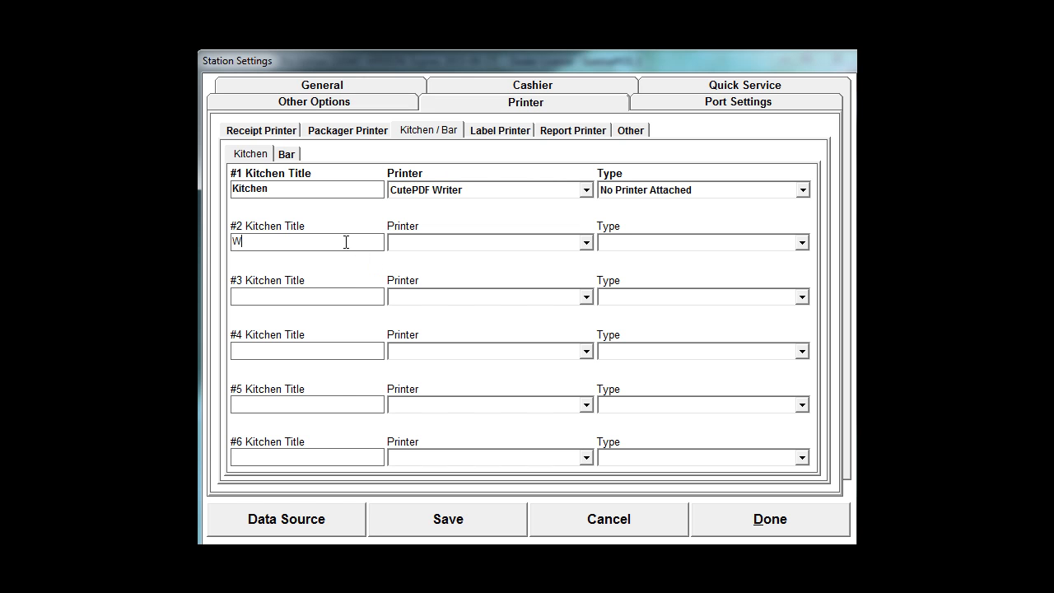
type("raps")
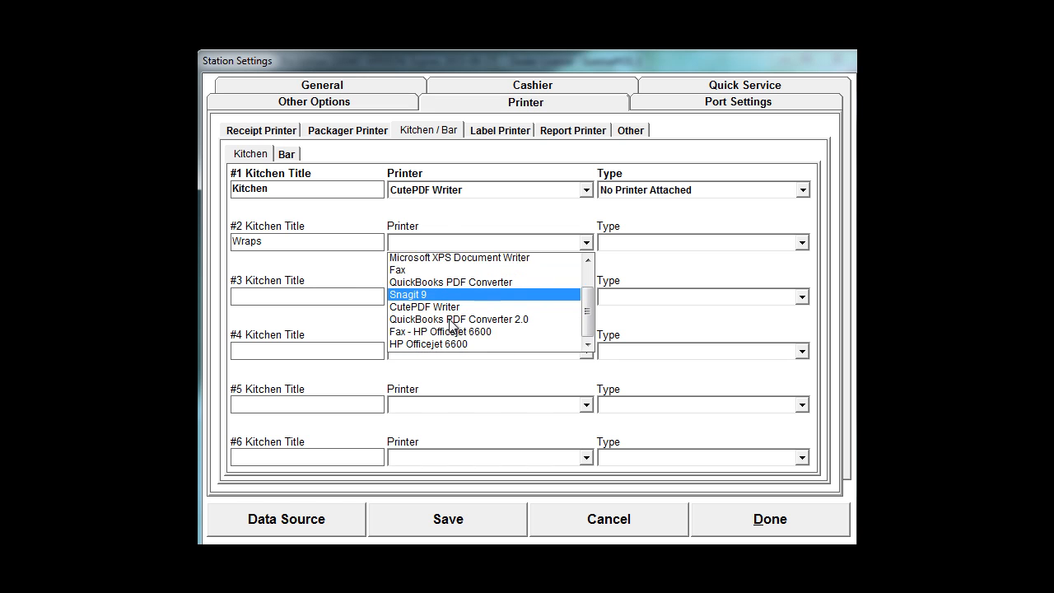
left_click(429, 344)
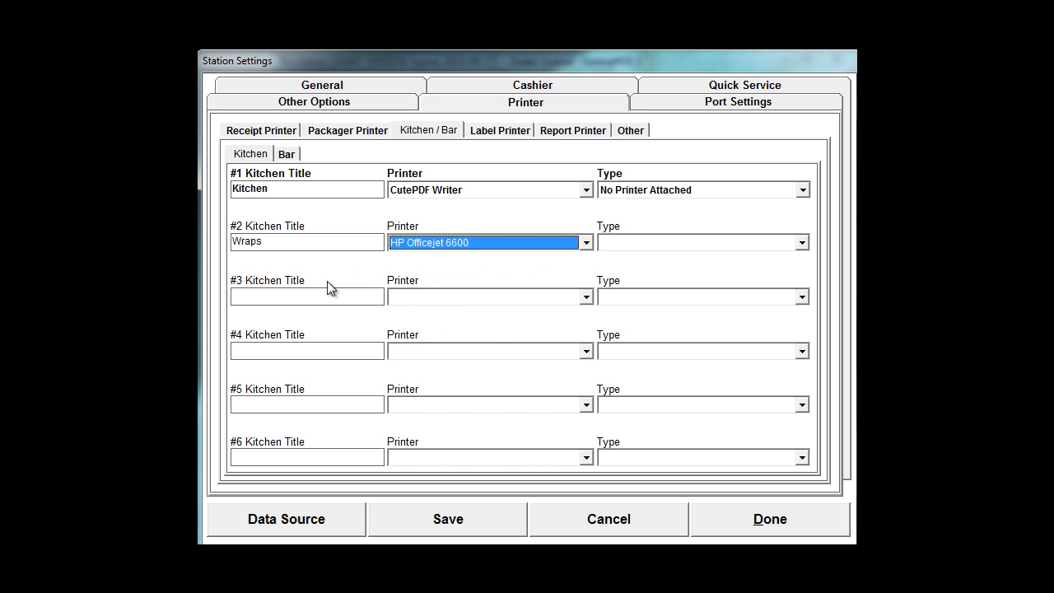
mouse_move(350, 273)
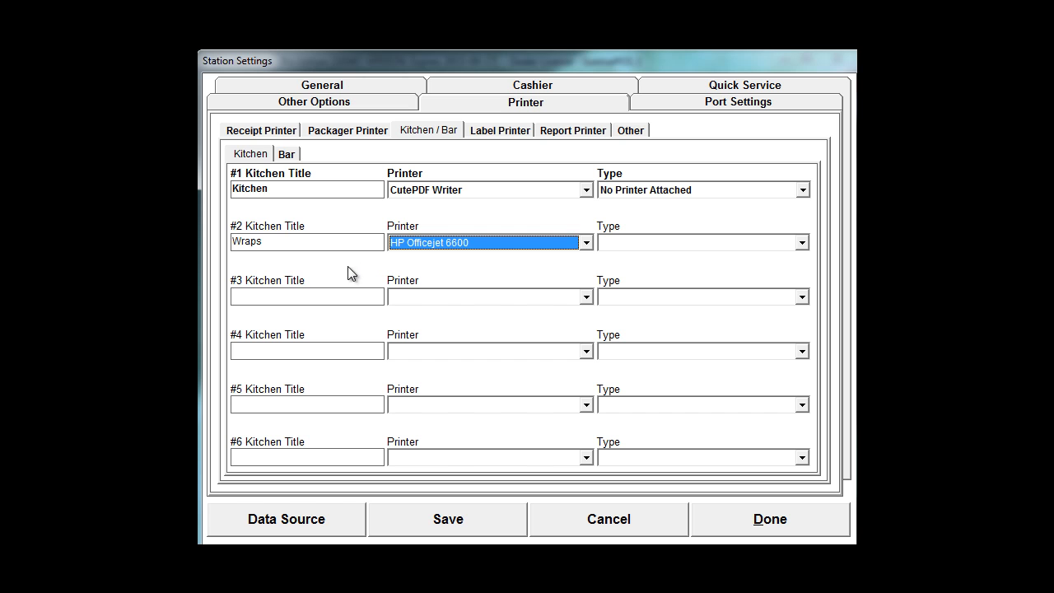
- Add a third kitchen printer named Cold Prep on the Canon MF8000
left_click(306, 297)
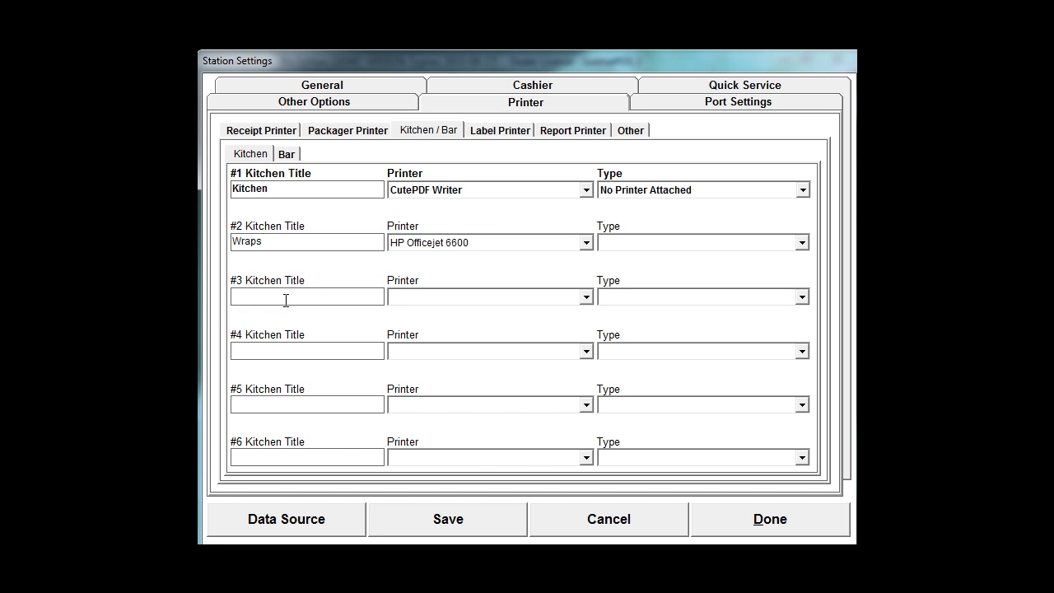
type("Cold")
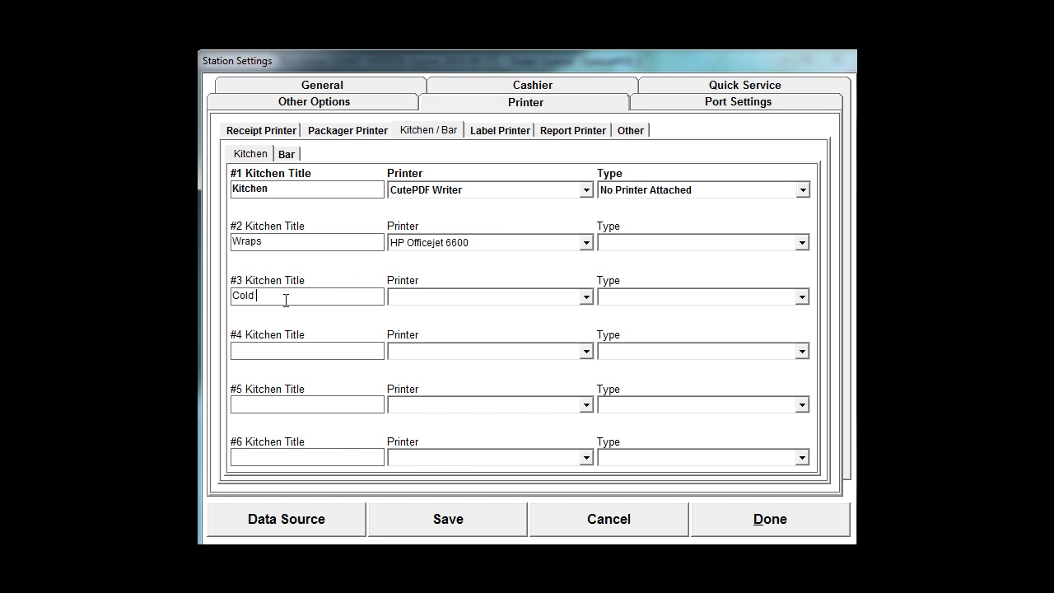
type("Prep")
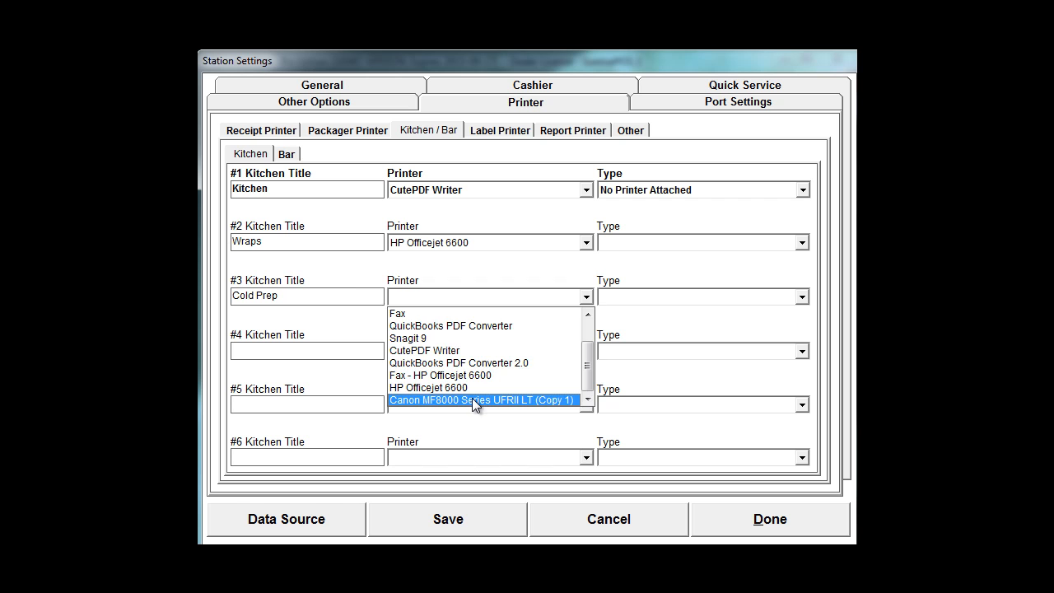
left_click(491, 400)
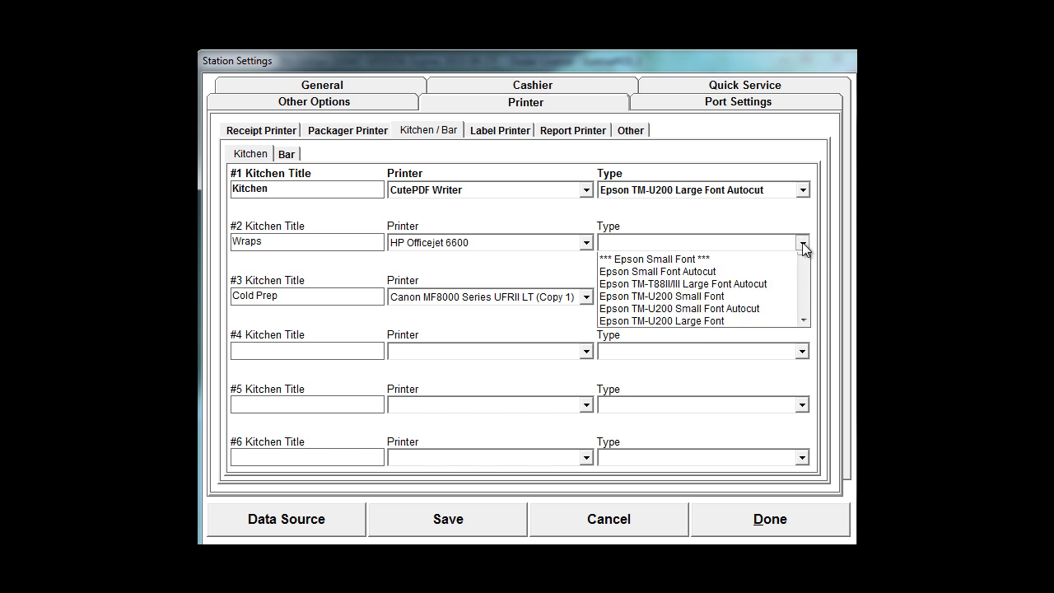
- Give Wraps and Cold Prep the Epson TM-U200 Large Font print type and finish the station settings
left_click(662, 320)
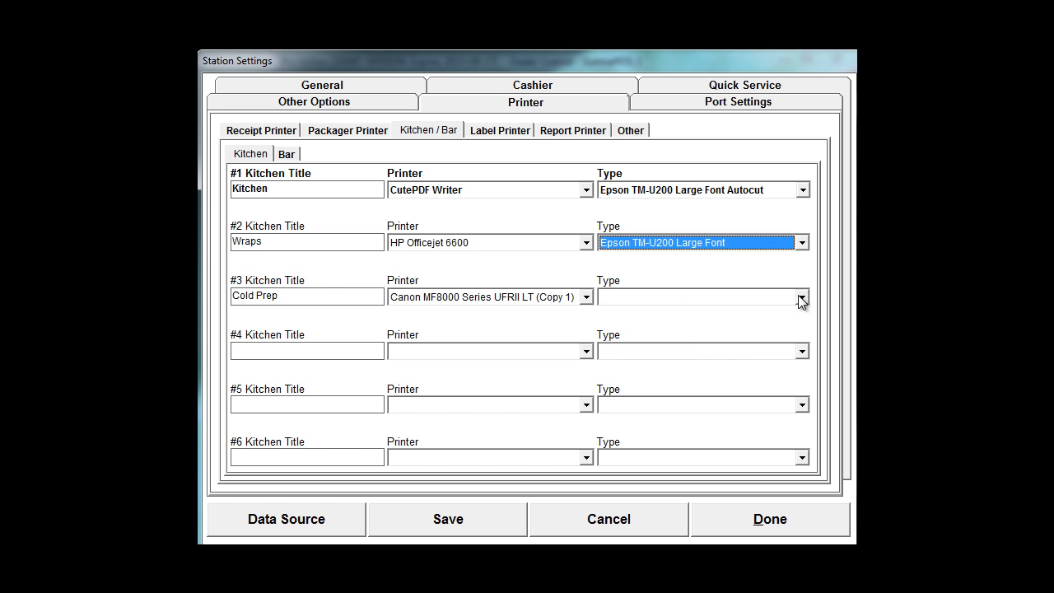
left_click(692, 297)
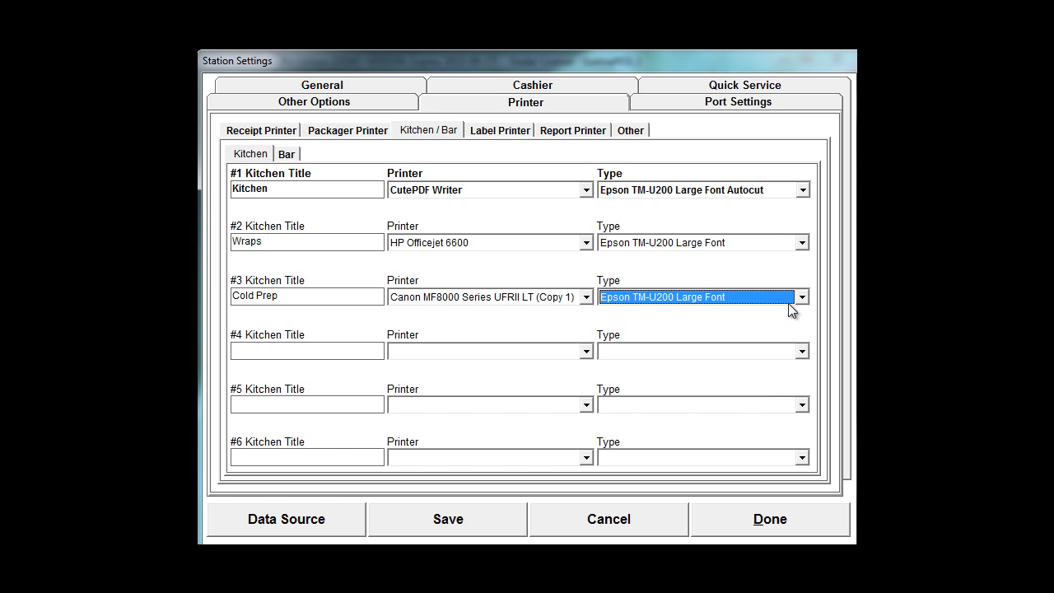
left_click(801, 296)
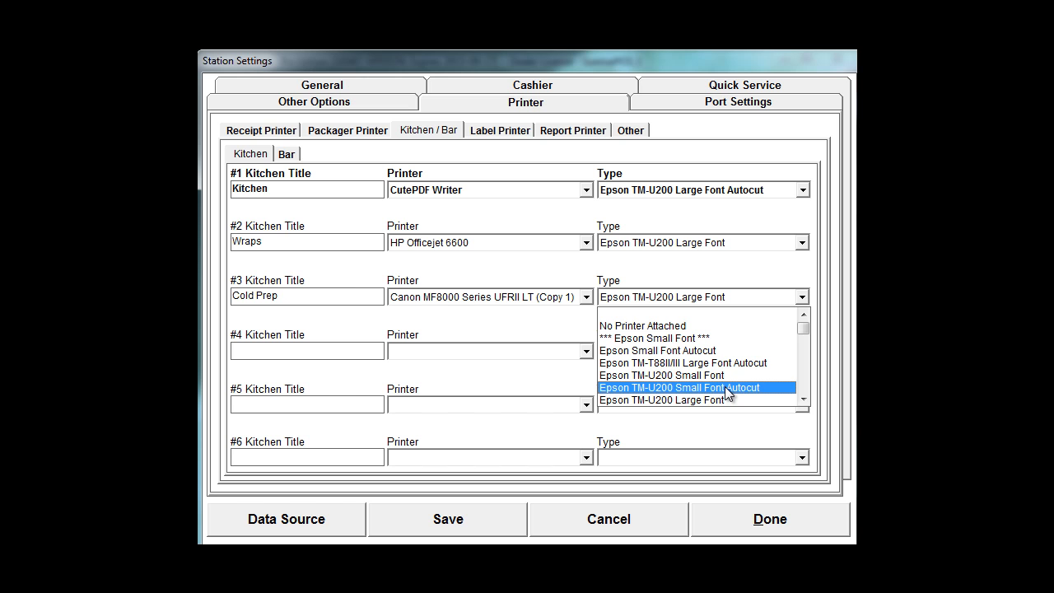
scroll("down", 3)
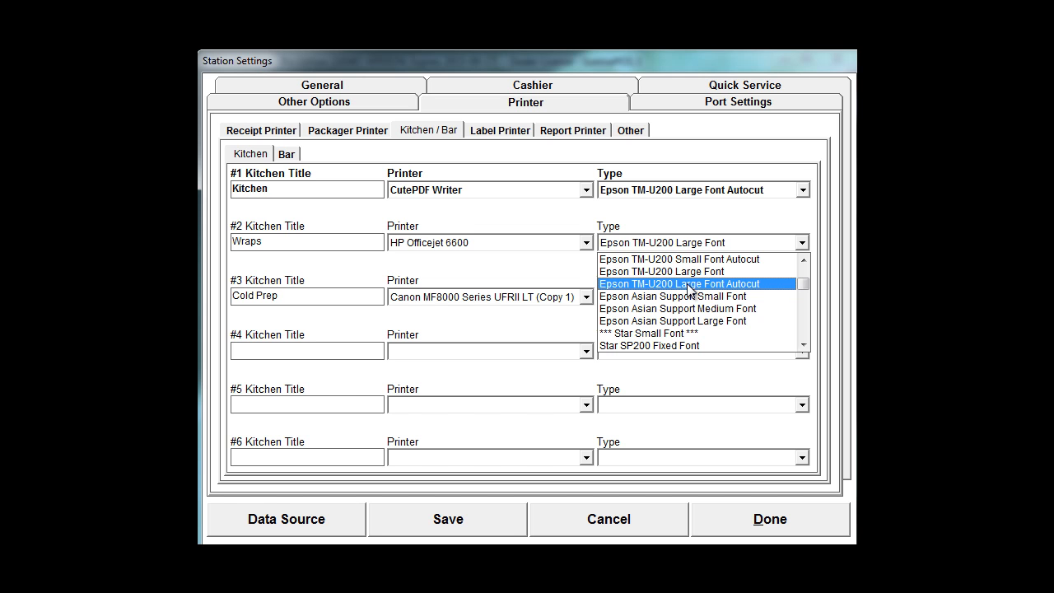
left_click(679, 283)
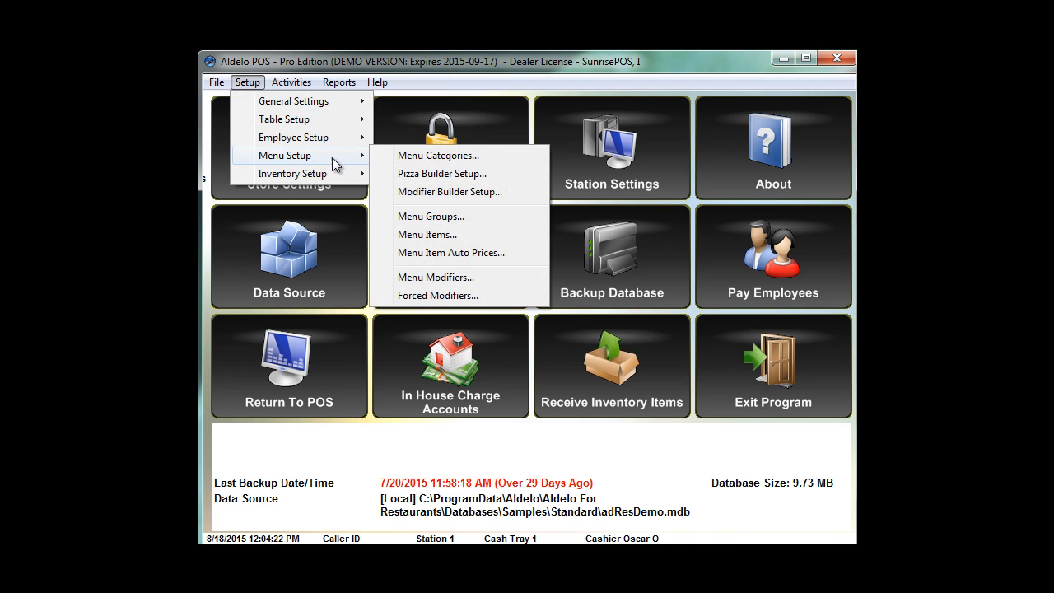
- Open Baked Potato from the Sides group in Menu Items for editing
left_click(428, 234)
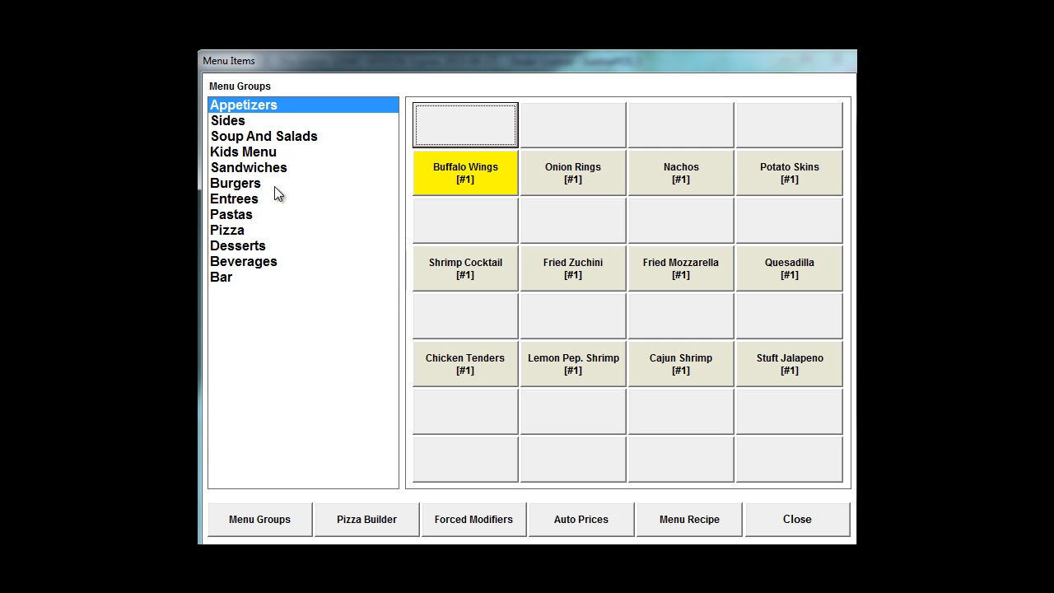
mouse_move(243, 124)
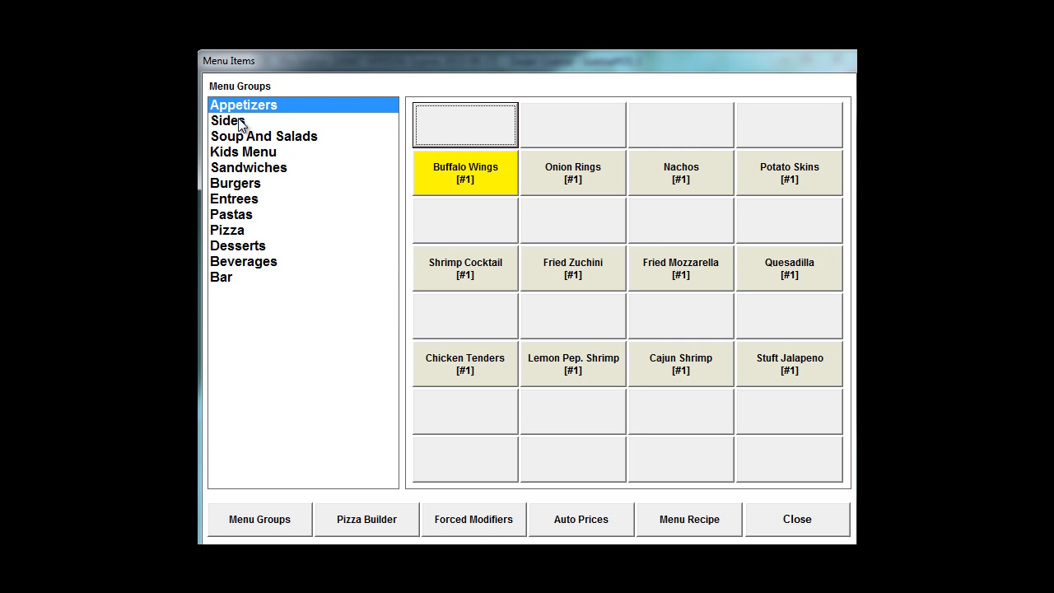
left_click(228, 120)
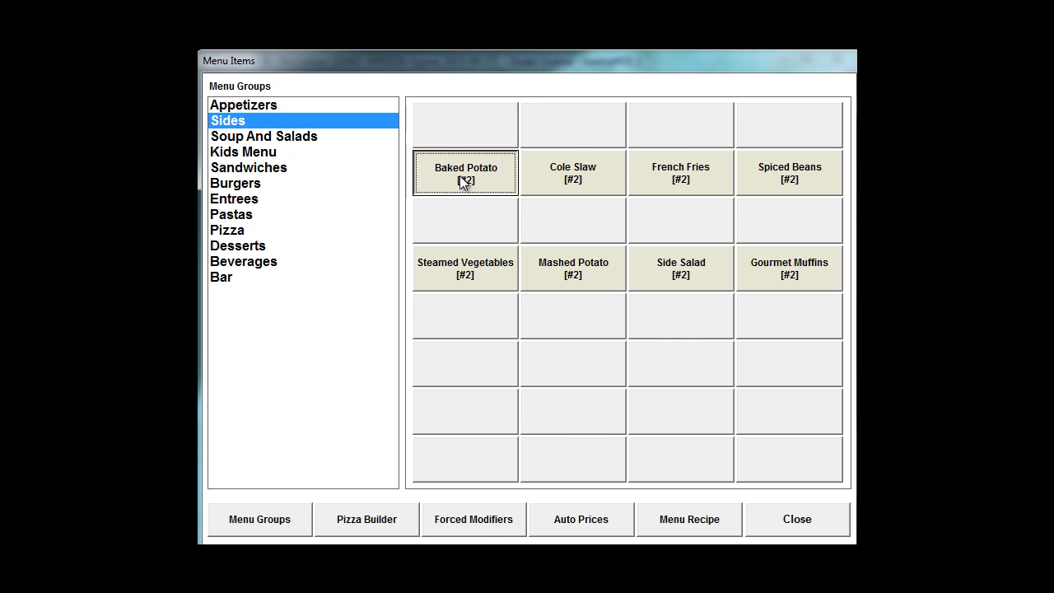
double_click(465, 173)
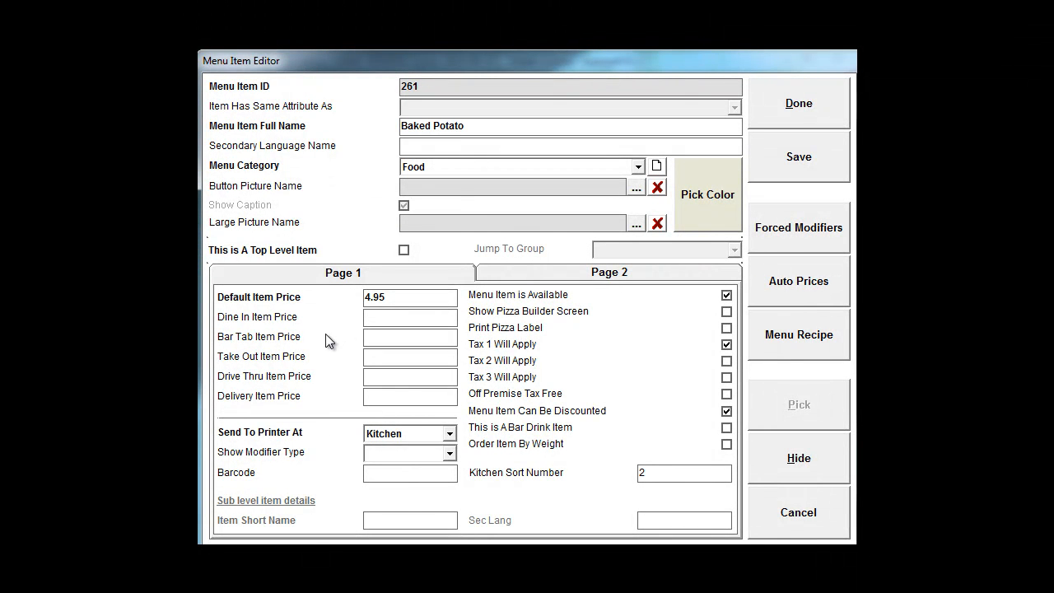
- Choose the kitchen printer Baked Potato orders are sent to
left_click(450, 433)
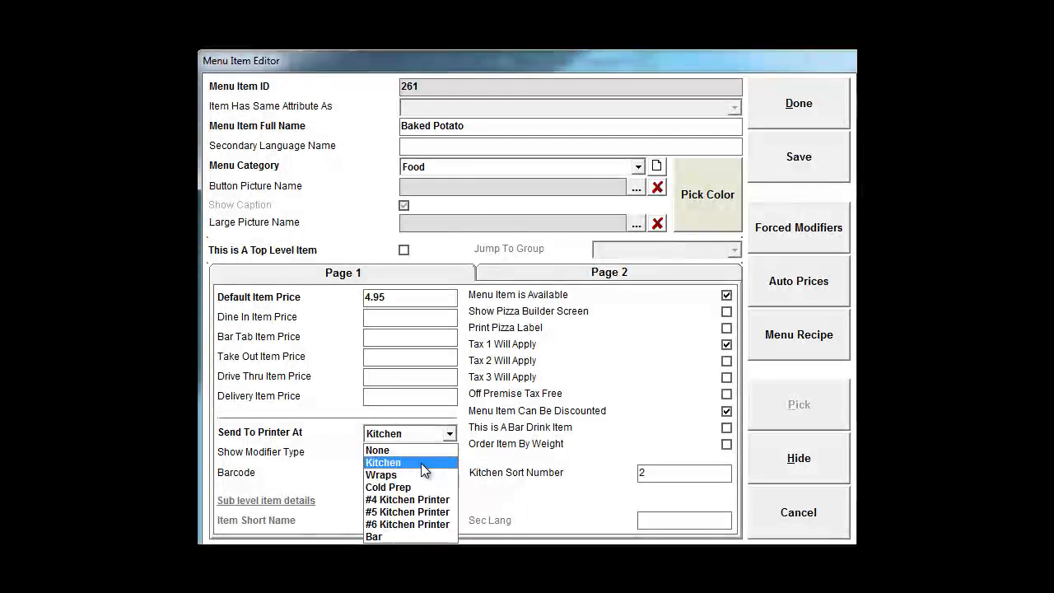
left_click(382, 461)
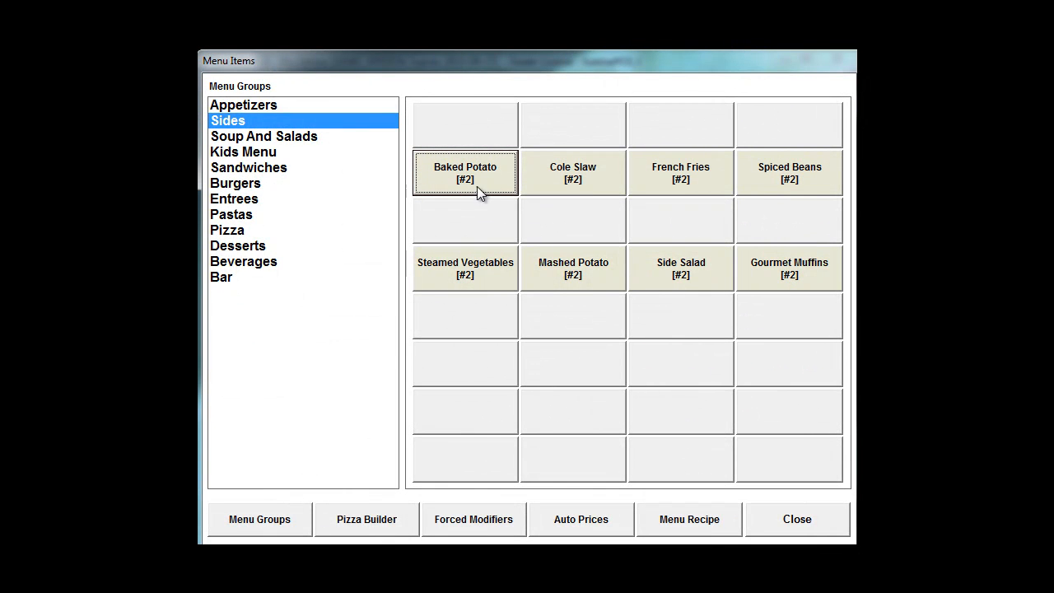
mouse_move(471, 180)
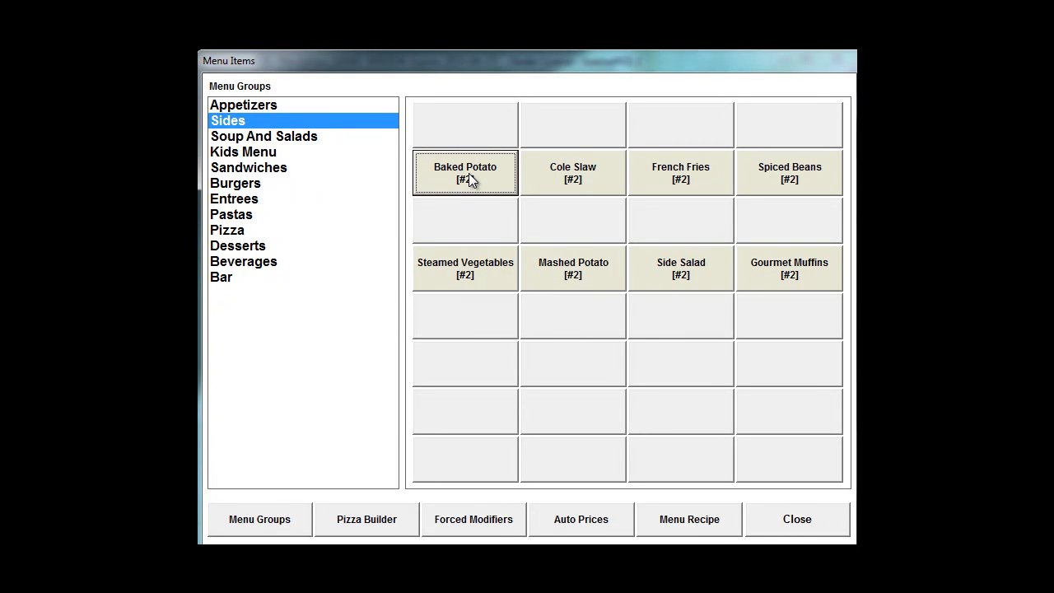
mouse_move(244, 247)
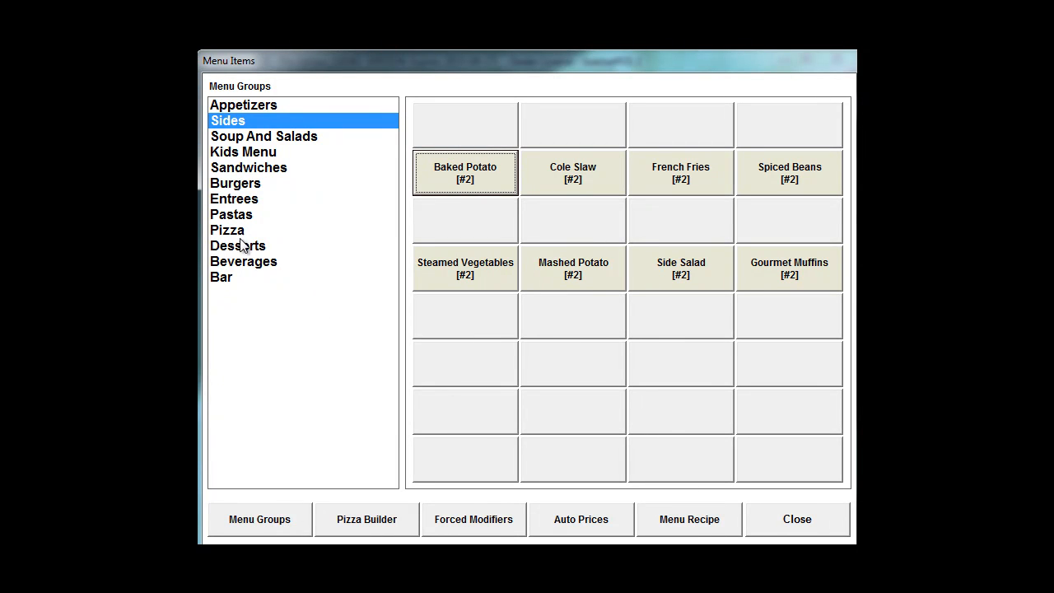
- Send Garden Salad orders from Soup And Salads to the Cold Prep printer
left_click(263, 135)
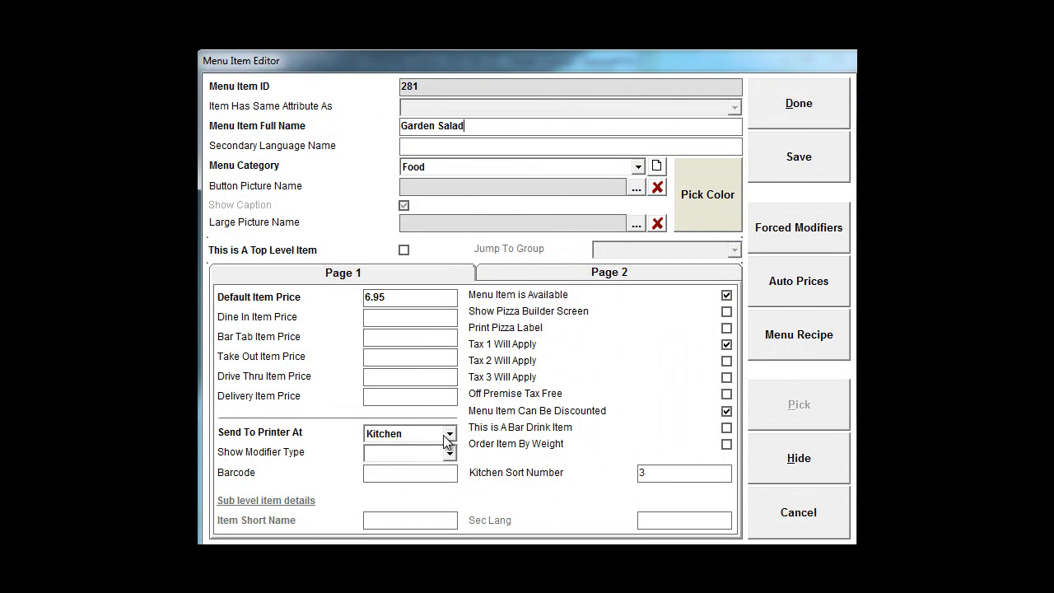
left_click(448, 433)
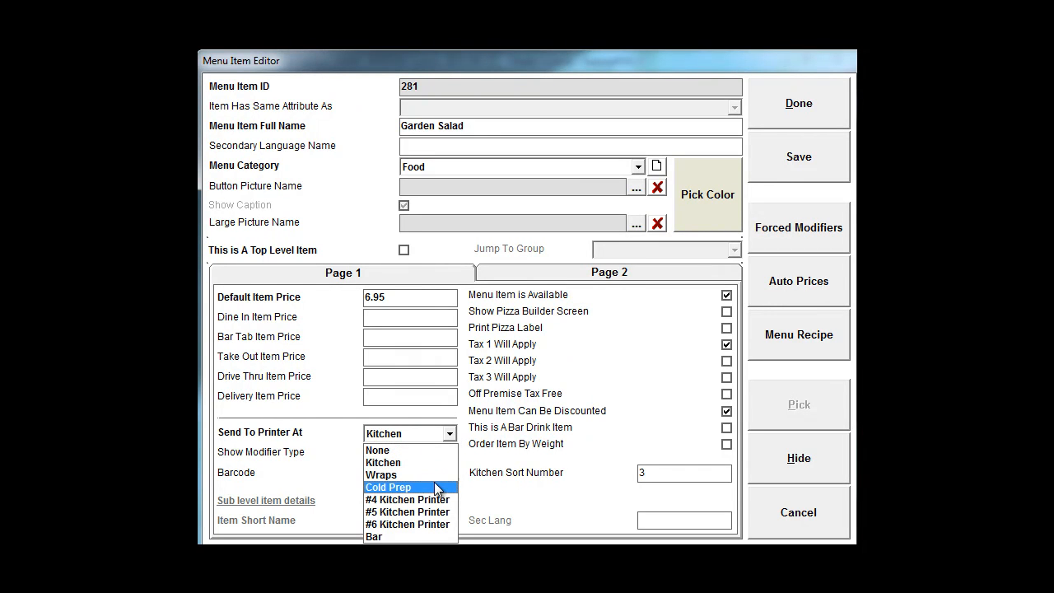
left_click(389, 487)
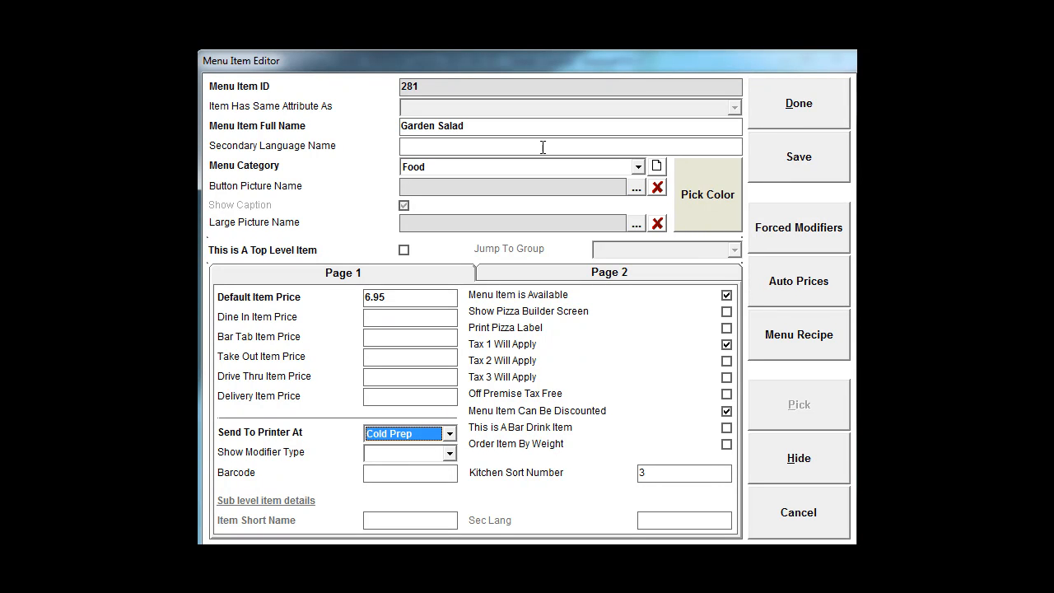
mouse_move(445, 125)
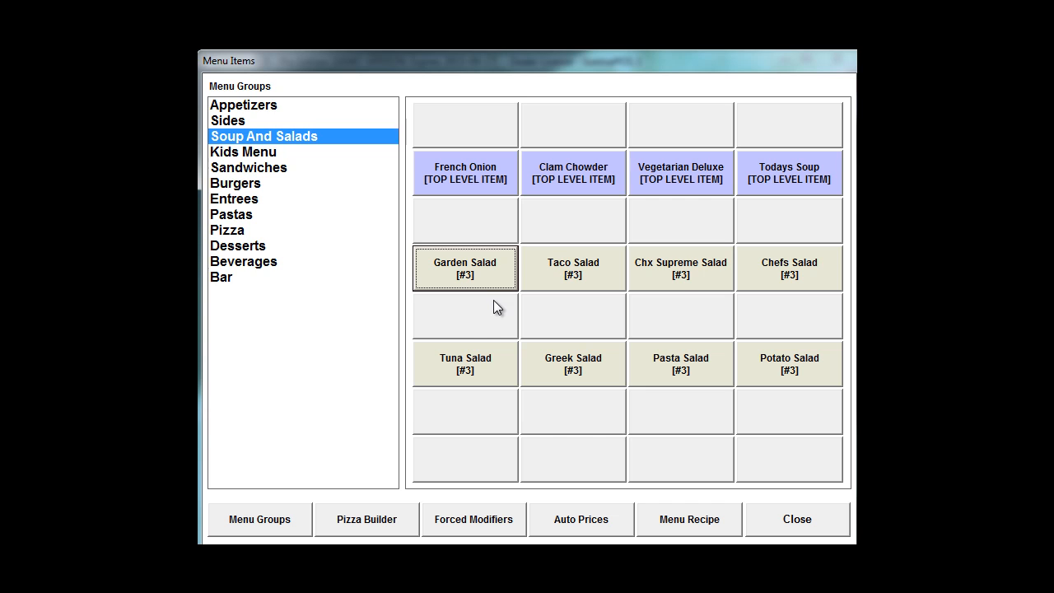
mouse_move(491, 325)
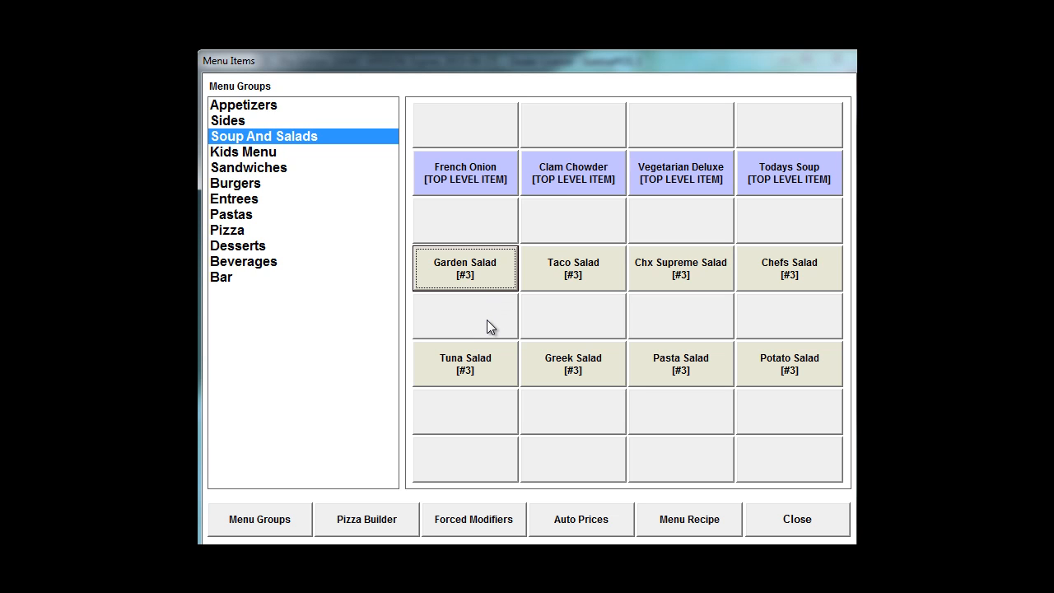
mouse_move(482, 264)
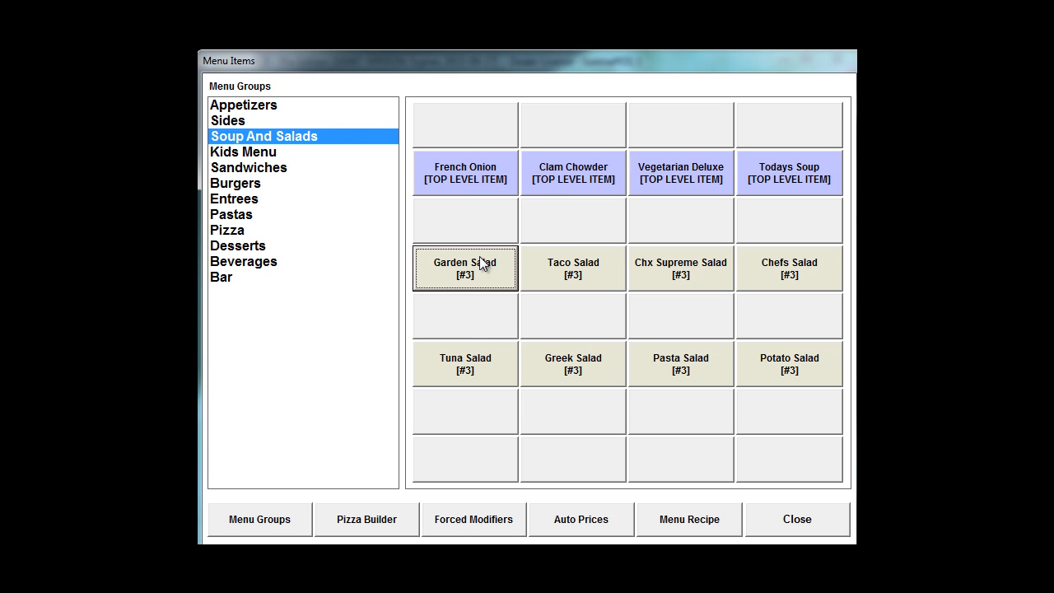
mouse_move(497, 342)
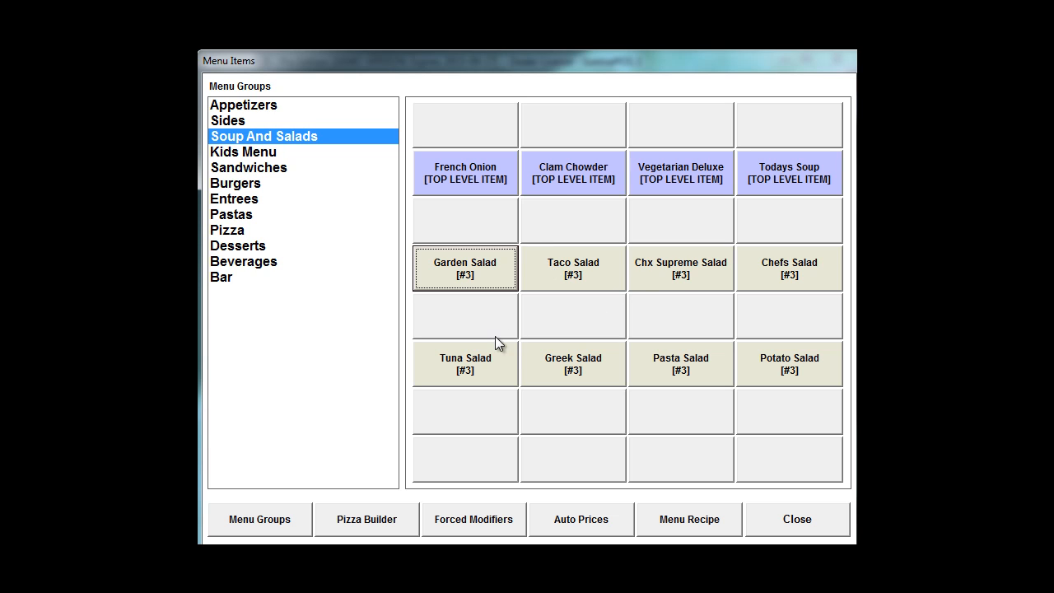
mouse_move(392, 328)
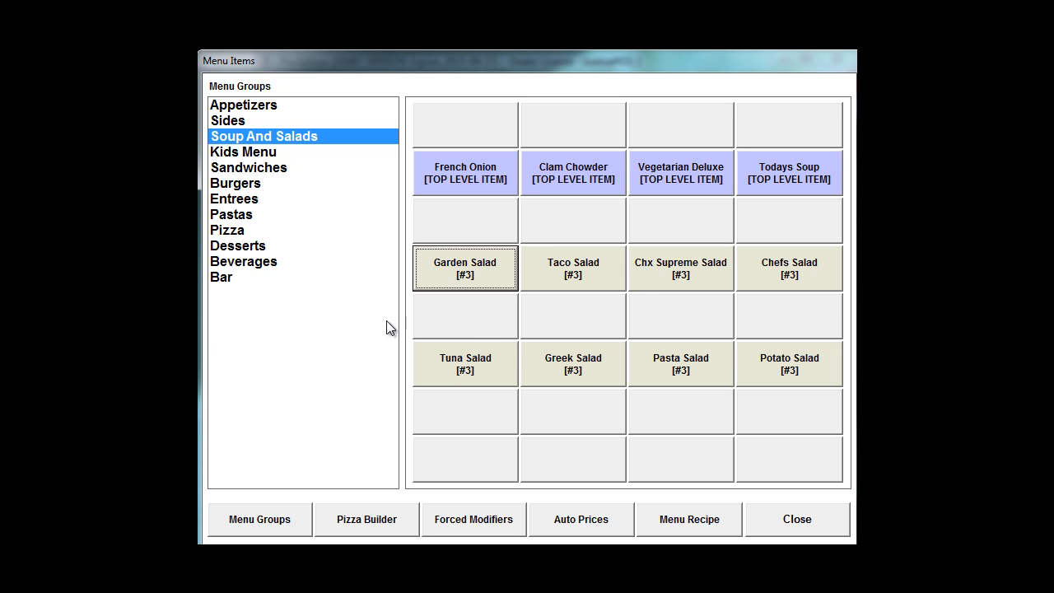
mouse_move(711, 405)
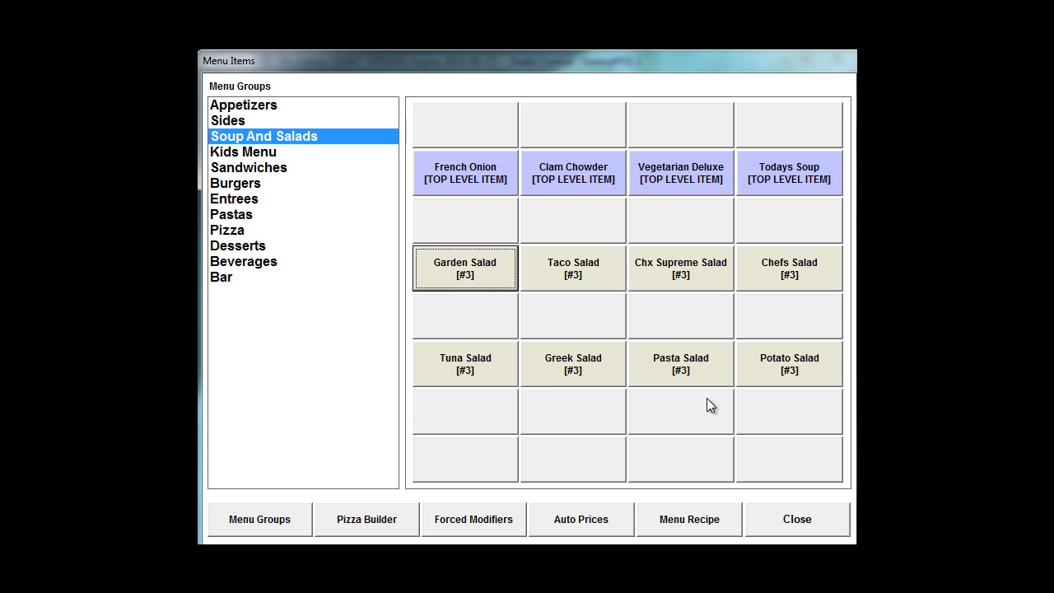
mouse_move(579, 408)
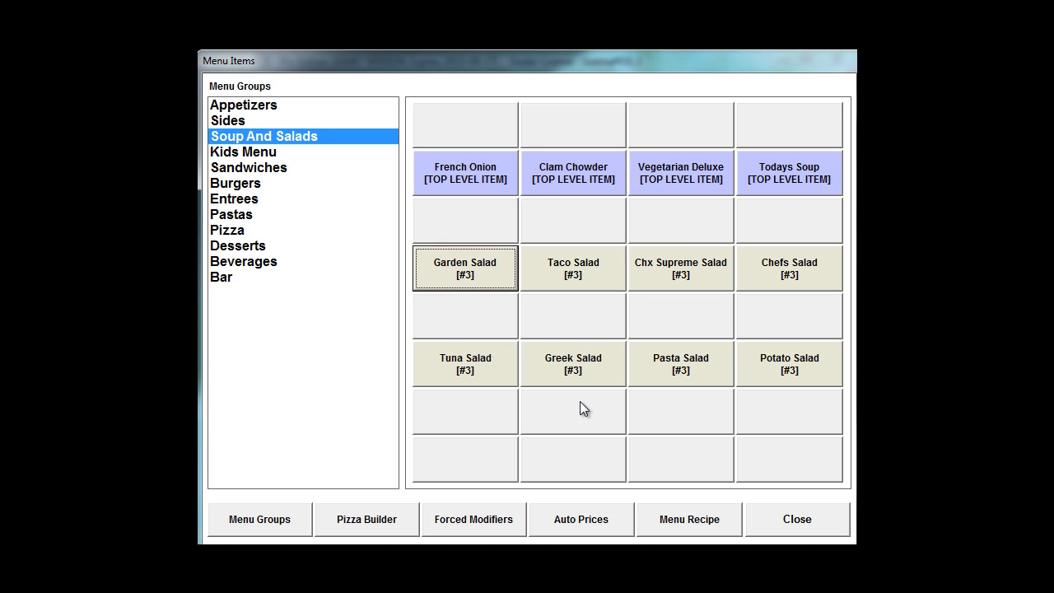
mouse_move(812, 429)
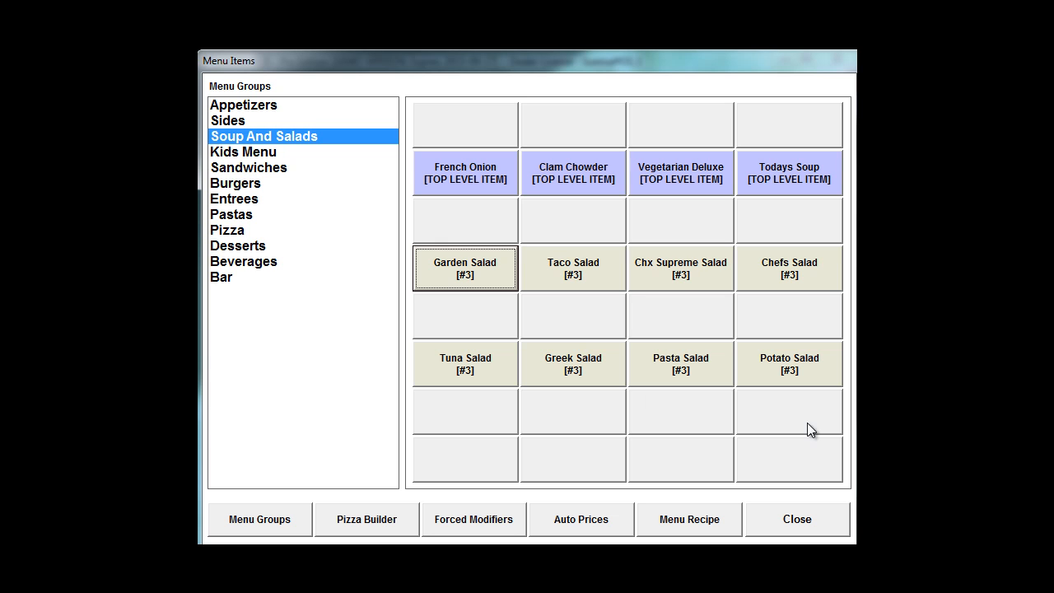